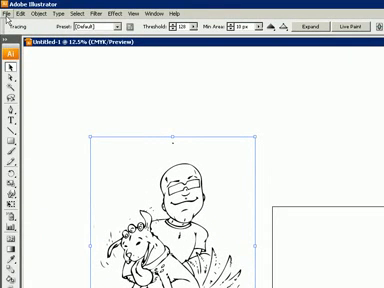
- Start exporting the traced doodle from the File menu to reach the format list
left_click(17, 12)
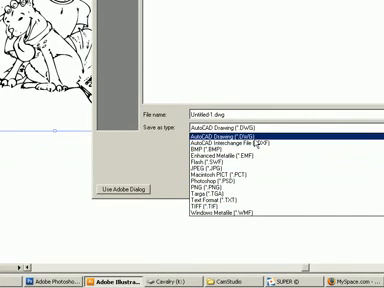
- Pick JPEG (*.JPG) as the export format and confirm the export
left_click(240, 187)
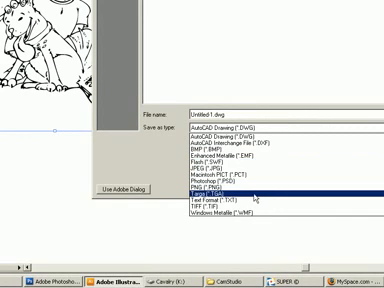
left_click(210, 187)
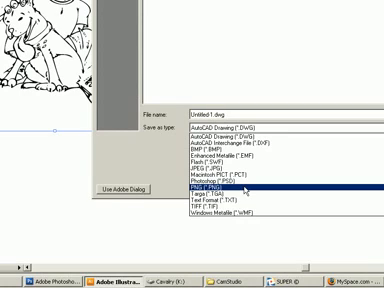
left_click(230, 165)
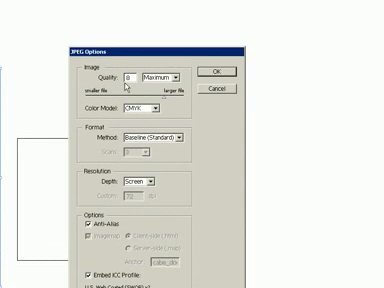
mouse_move(173, 165)
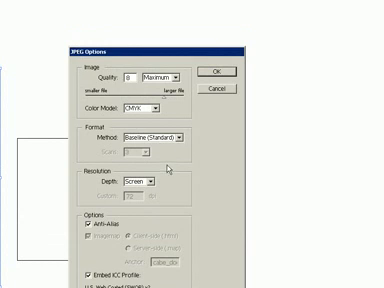